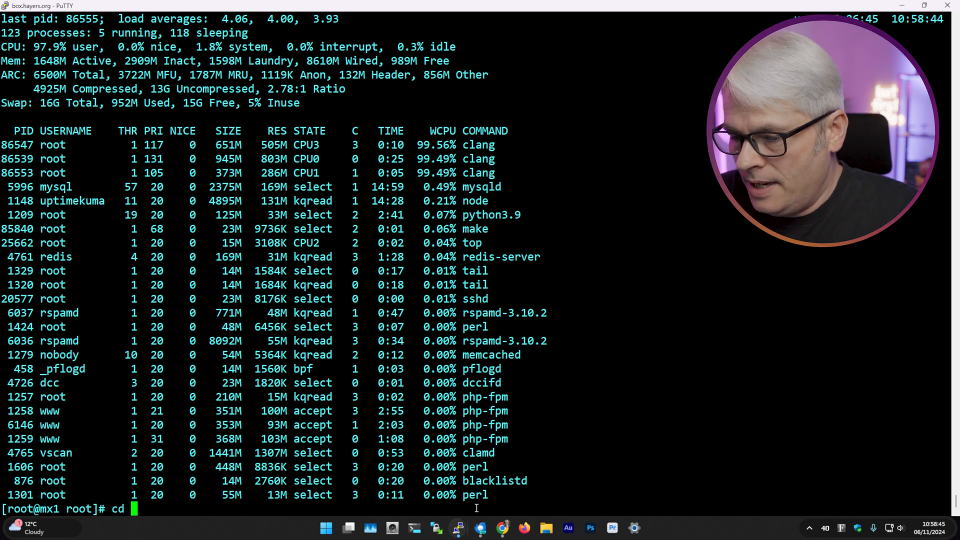
Move into /usr/src/release and open release.conf with pico -w.
type("/usr/s")
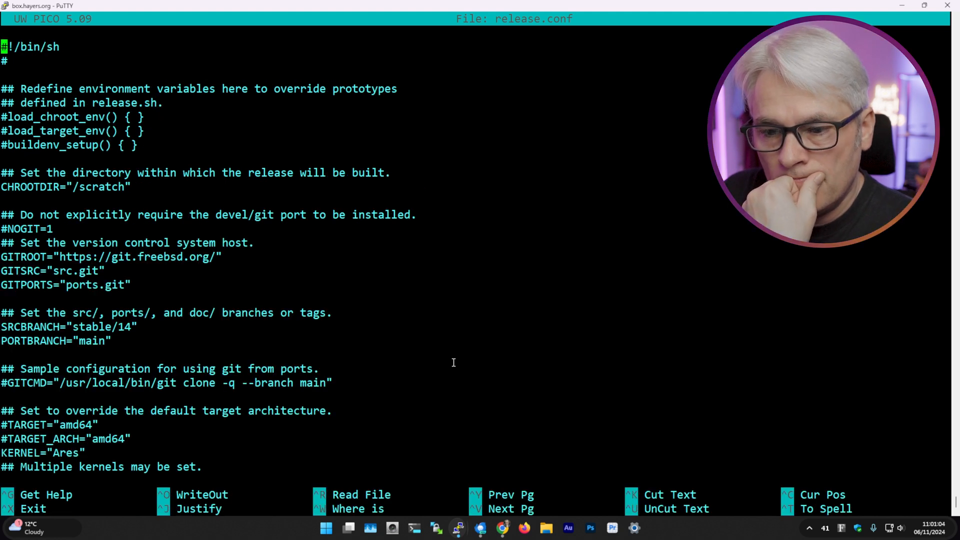
In a second session, list the release tools, scripts and amd64 folders during the build.
scroll("down", 3)
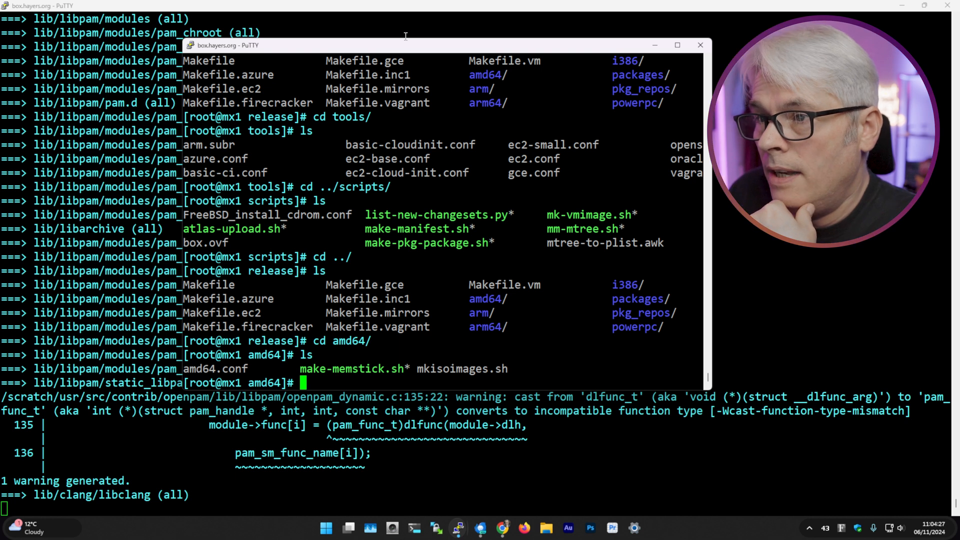
Browse /scratch down to the amd64.amd64 object tree and list its etc folder.
type("cd /")
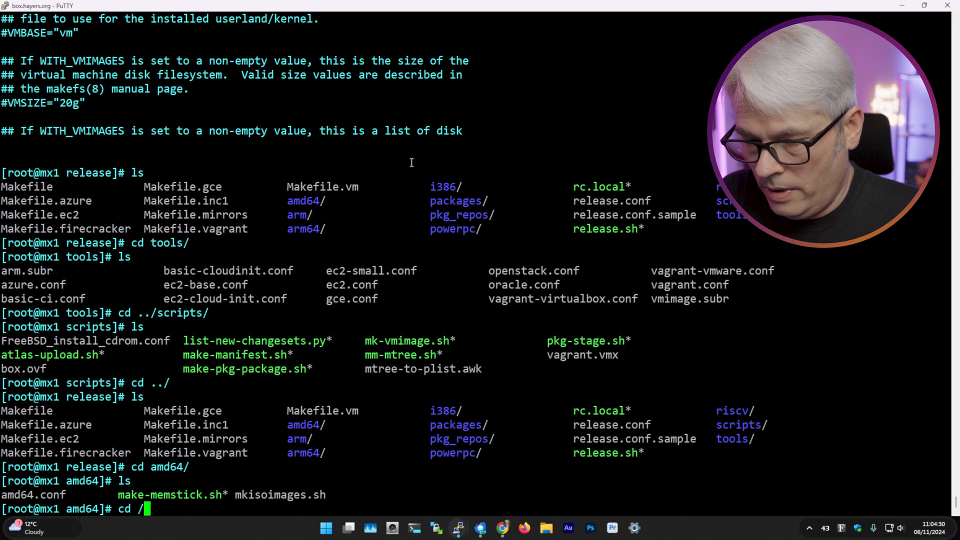
type("scratch/")
type("cd usr/")
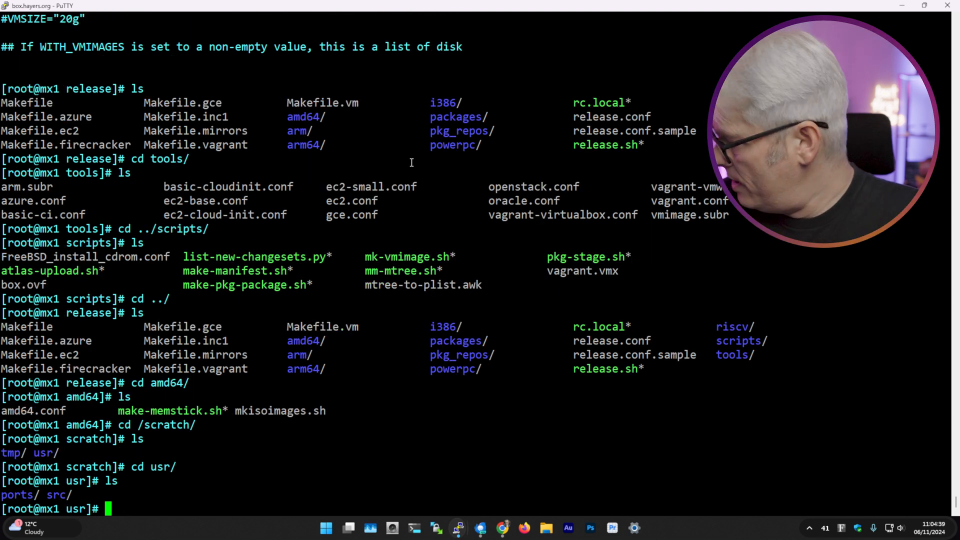
type("cd .")
type("ls")
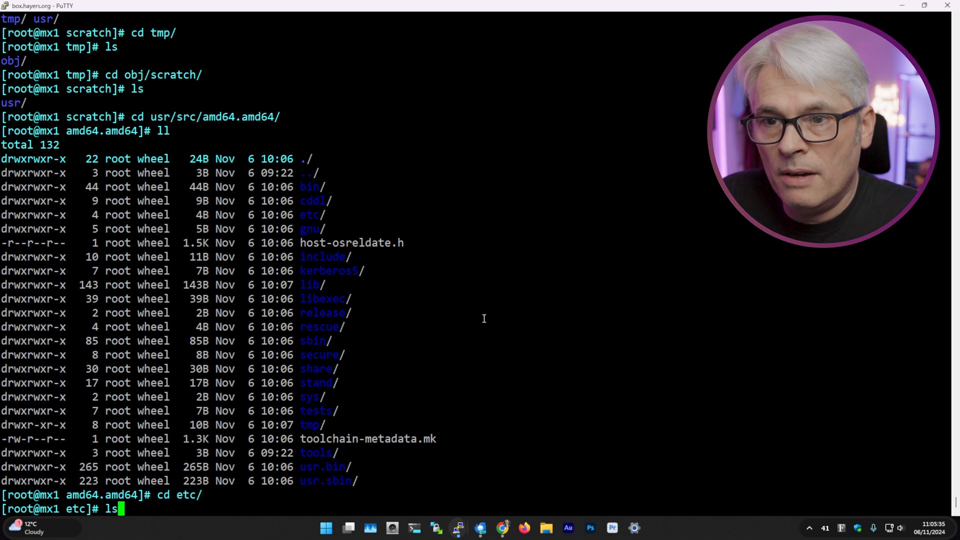
key("Return")
type("cd /usr/src/release/")
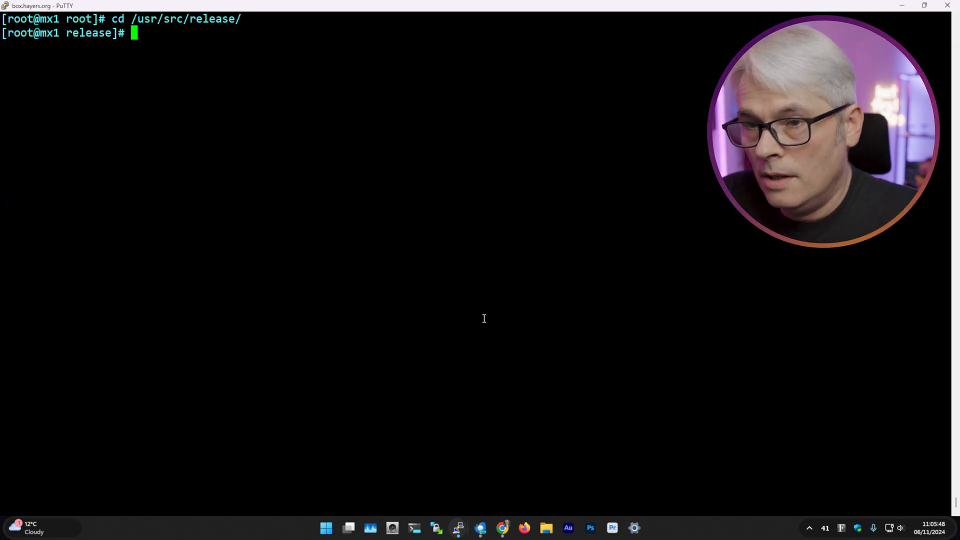
Reopen release.conf with pico -w and scroll through its kernel and make settings.
type("pico -w")
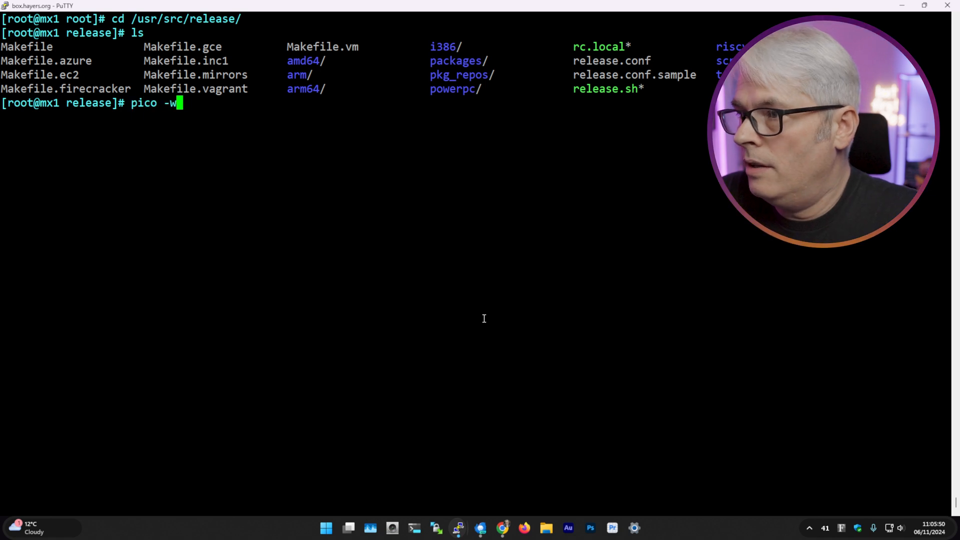
type("release.")
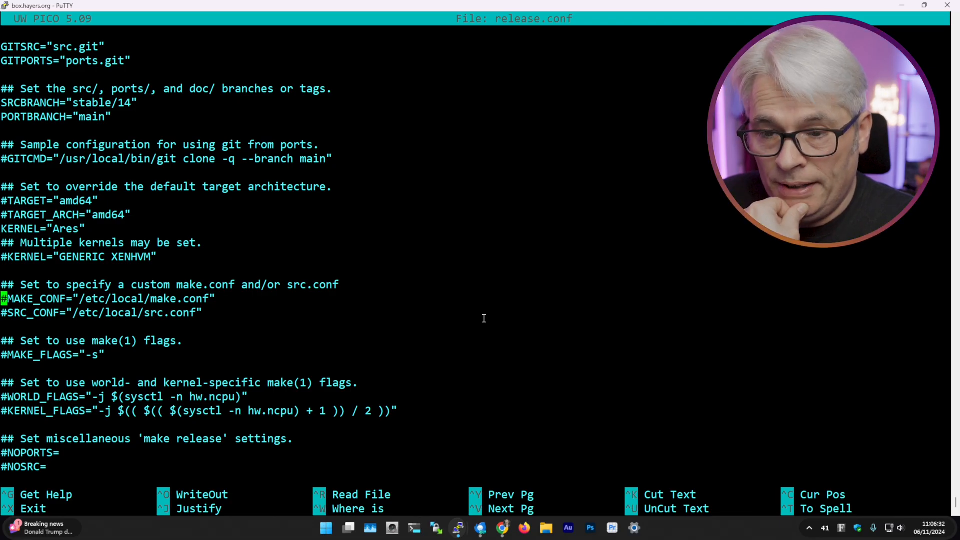
scroll("down", 3)
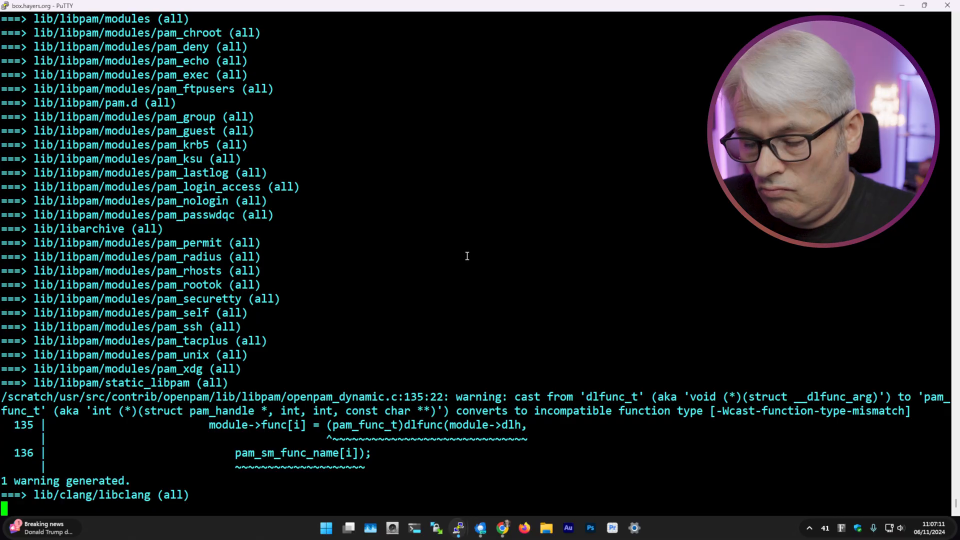
Run ./release.sh memstick ares.img, stop it, and read release.sh without finding memstick.
type("./release.sh memstick ares.img")
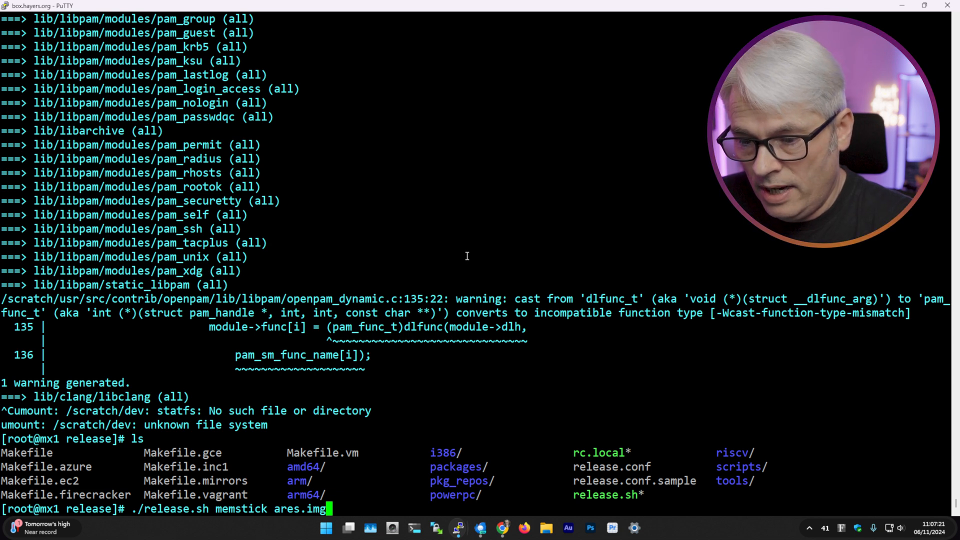
key("ctrl+c")
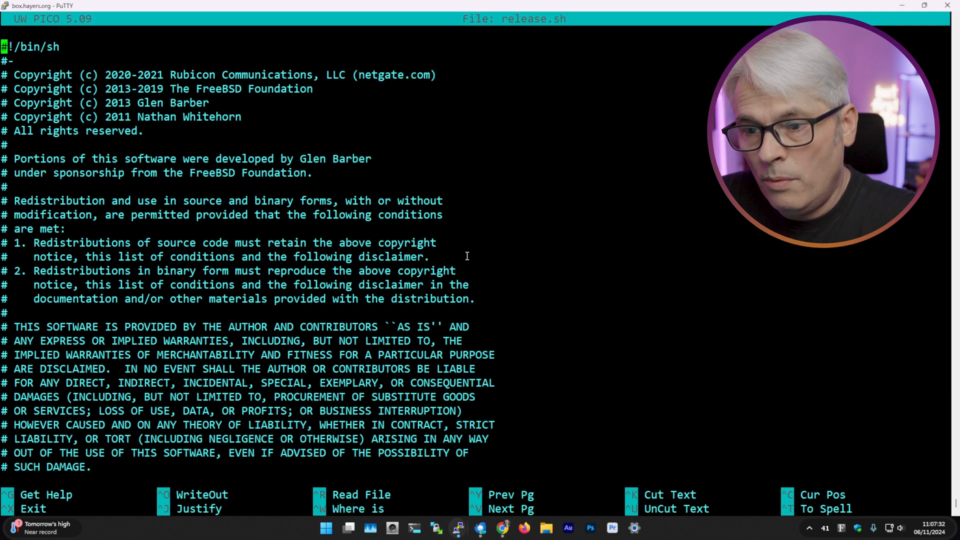
scroll("down", 3)
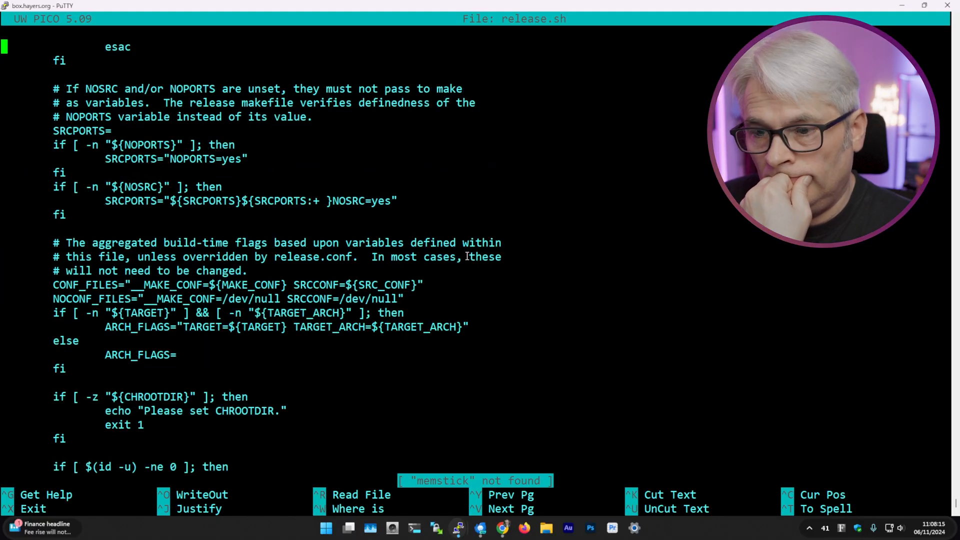
scroll("down", 3)
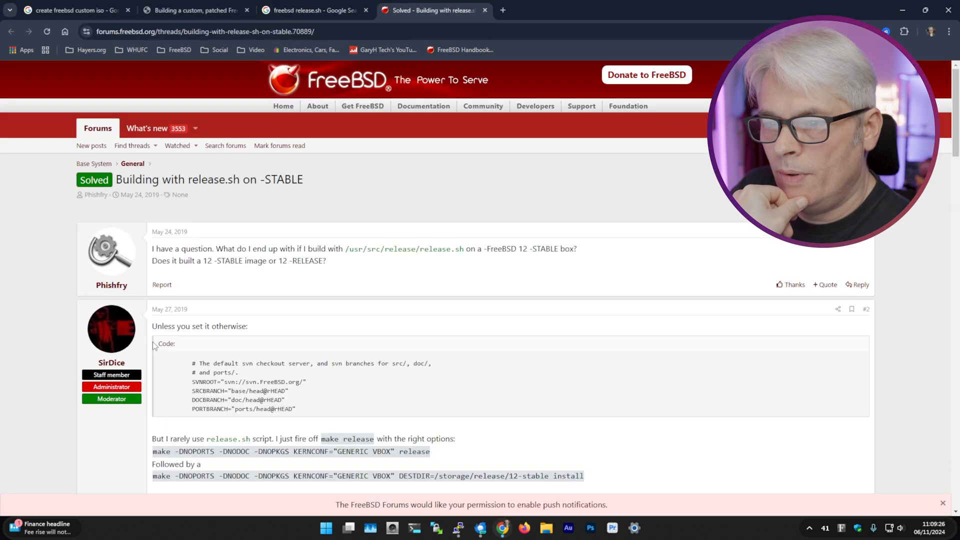
scroll("down", 3)
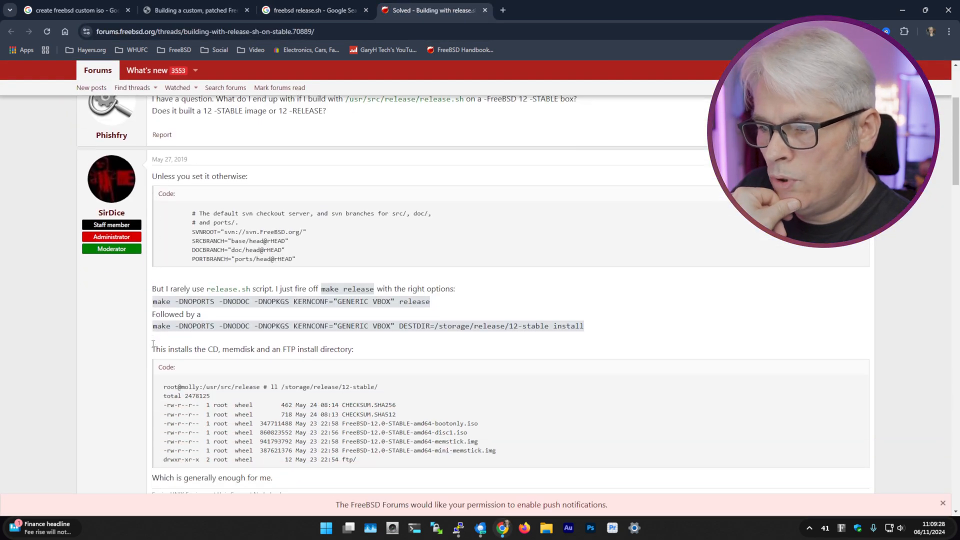
scroll("down", 3)
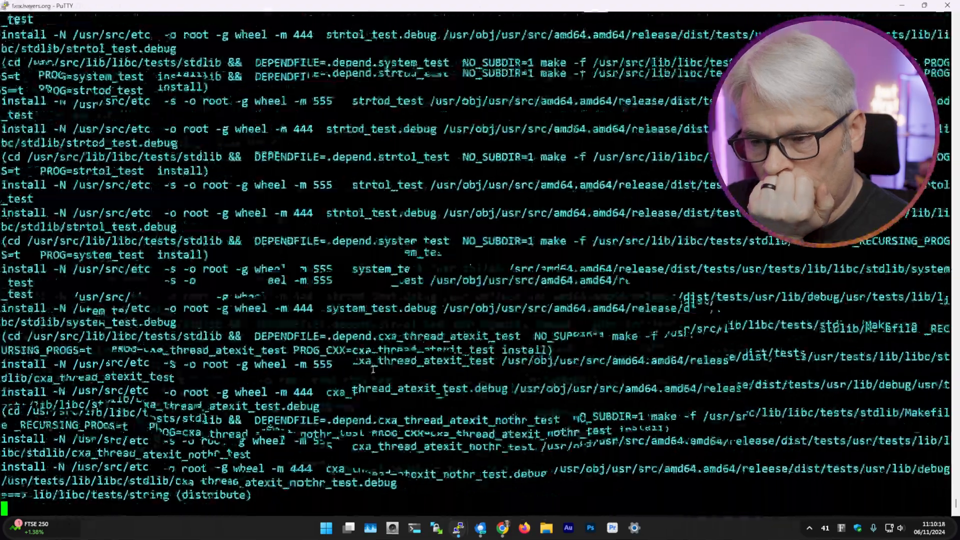
scroll("down", 3)
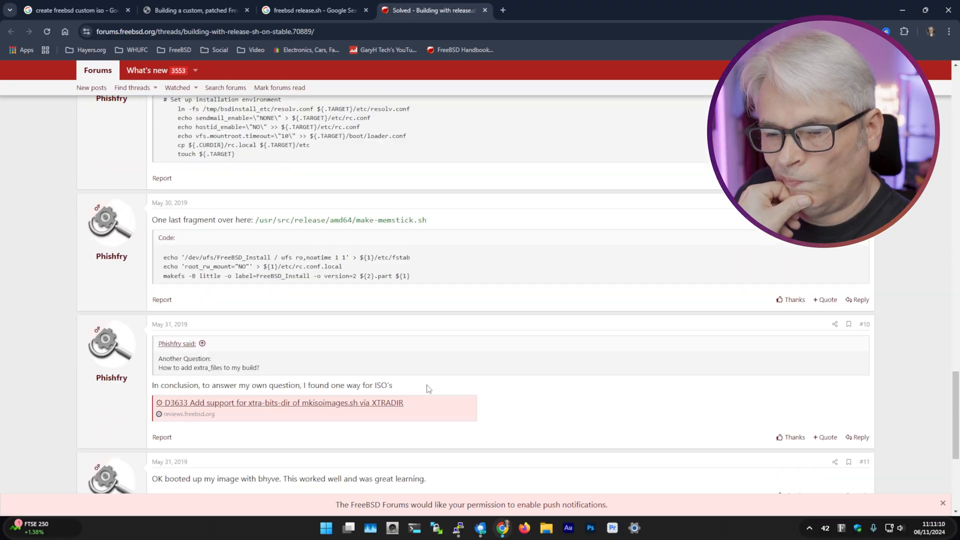
scroll("down", 3)
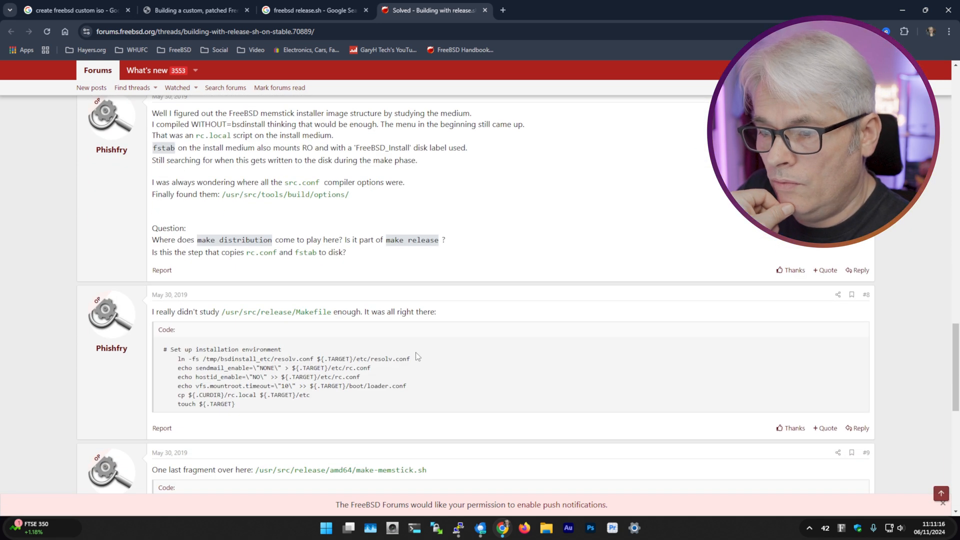
scroll("down", 3)
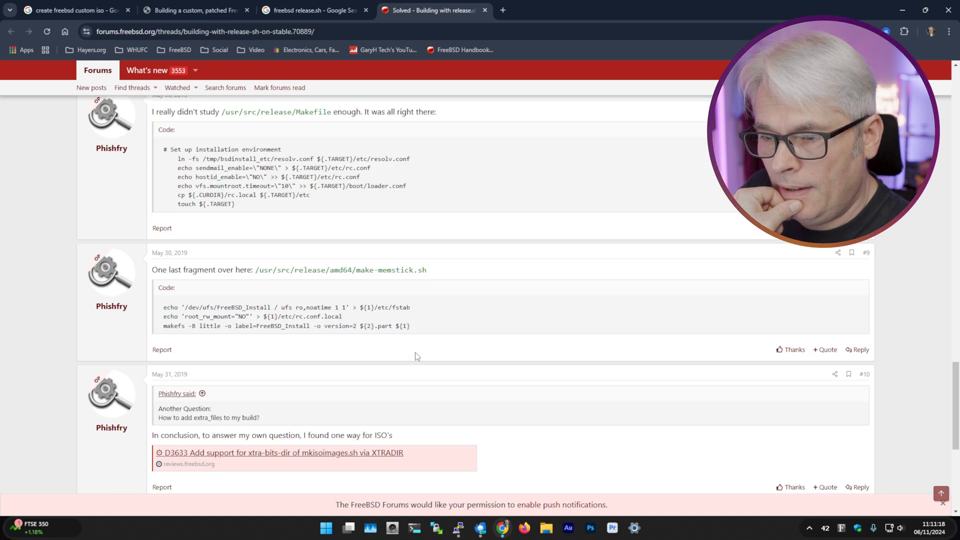
left_click(458, 527)
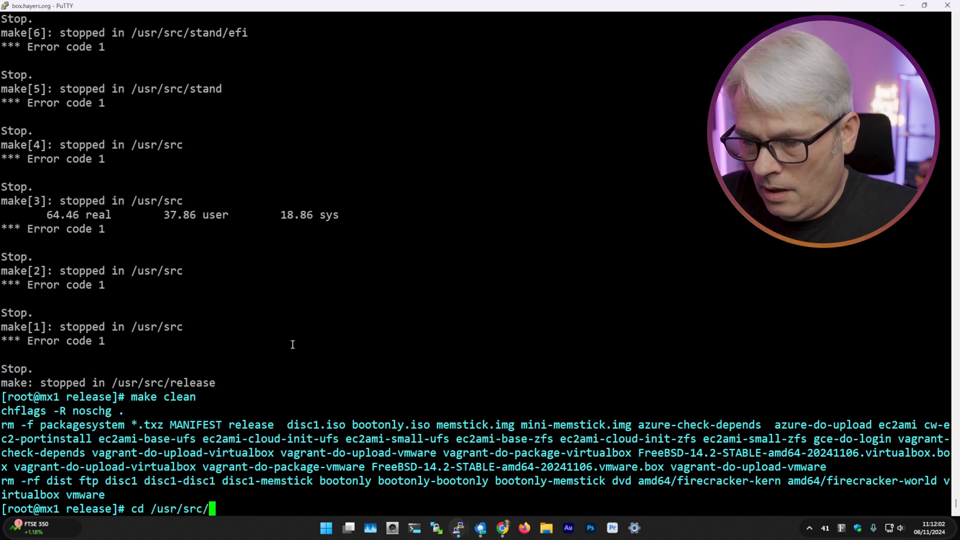
Clean the failed build, move into /usr/src, and begin typing a git command.
type("gi")
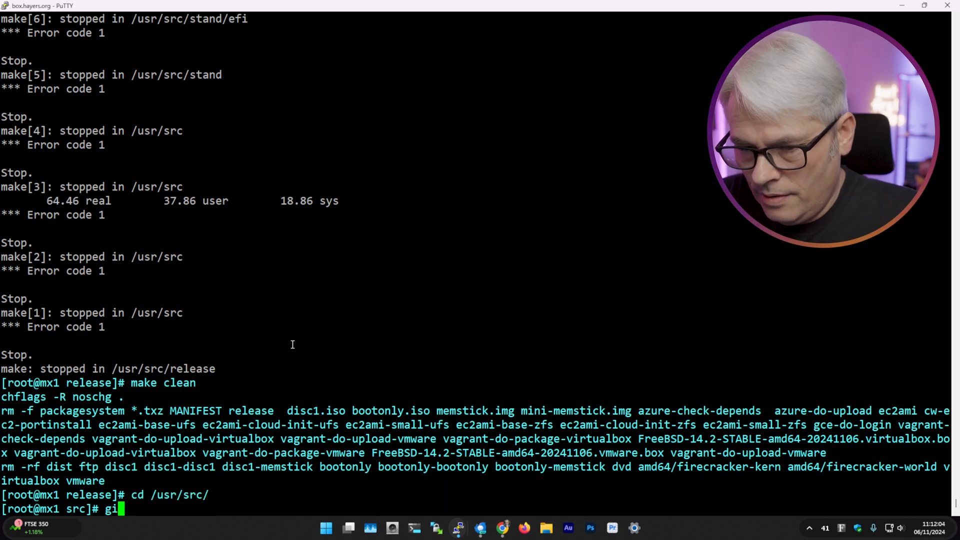